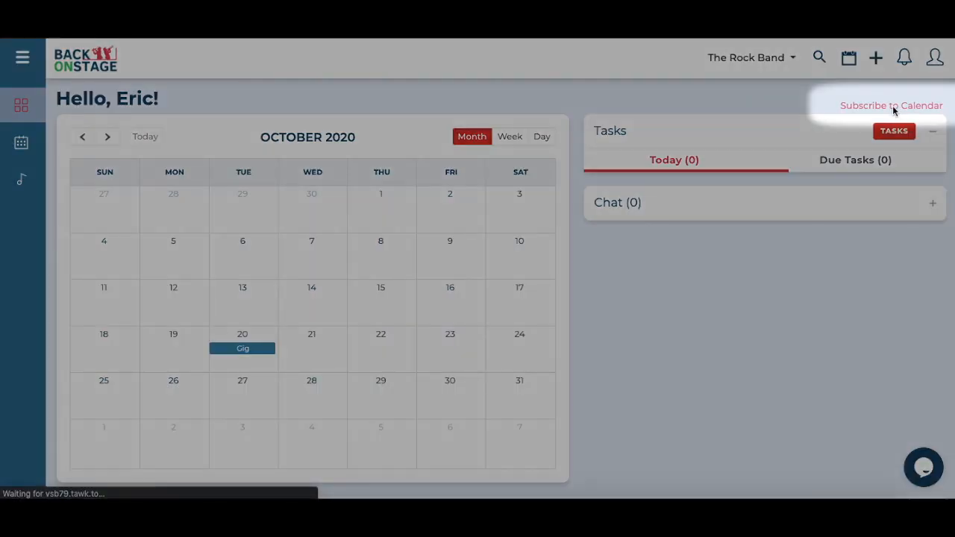
- Start subscribing the Back On Stage gigs to an outside calendar via 'Subscribe to Calendar'
{"action": "left_click", "coordinate": [891, 105]}
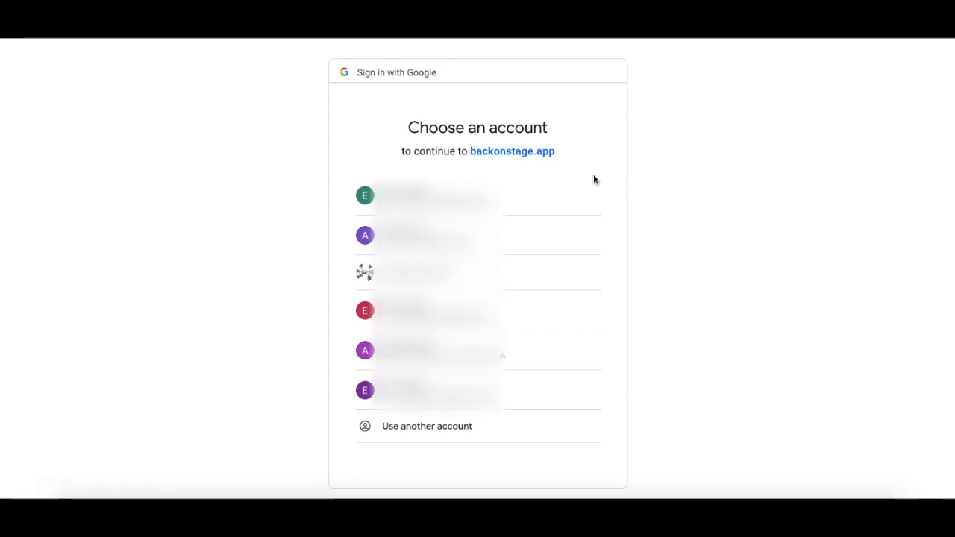
- Choose the Google account and proceed past the unverified-app warning to backonstage.app
{"action": "left_click", "coordinate": [426, 195]}
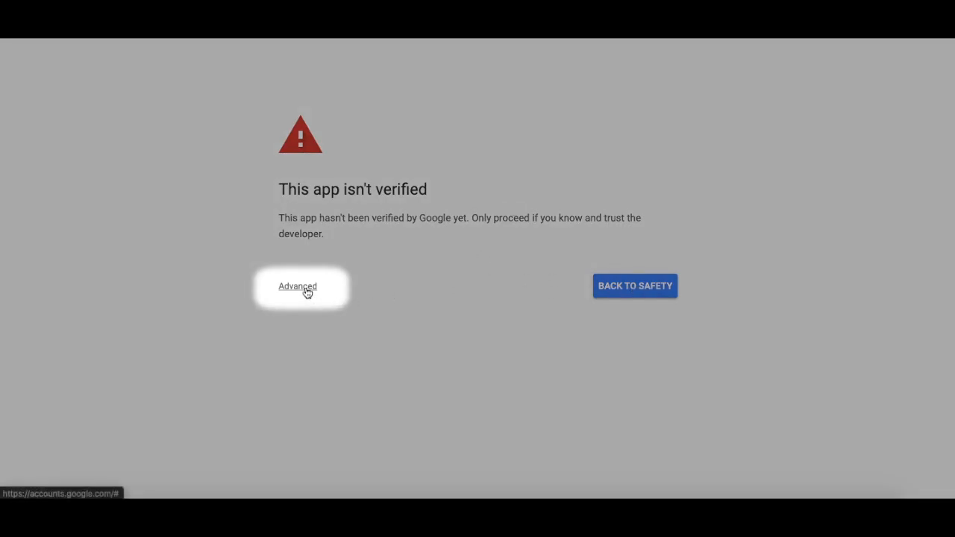
{"action": "left_click", "coordinate": [297, 286]}
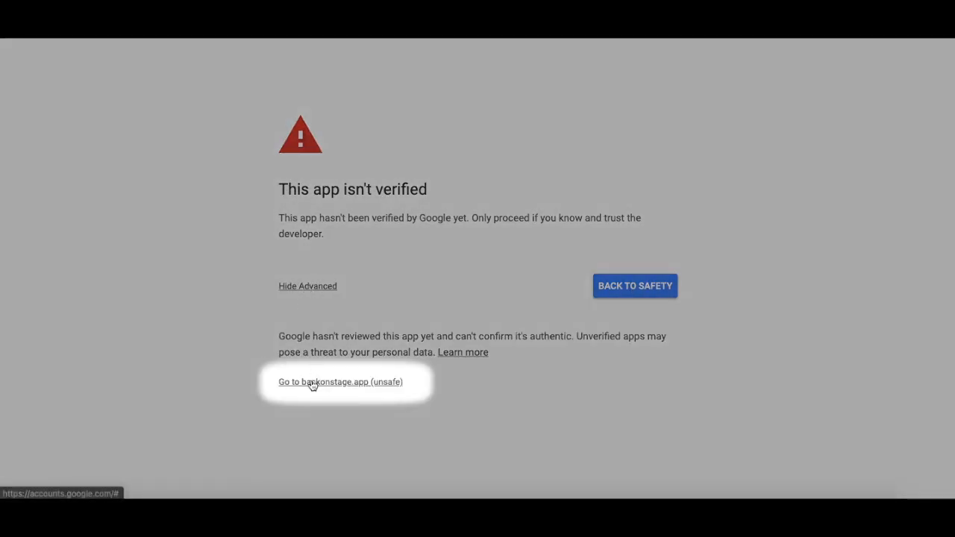
{"action": "left_click", "coordinate": [342, 382]}
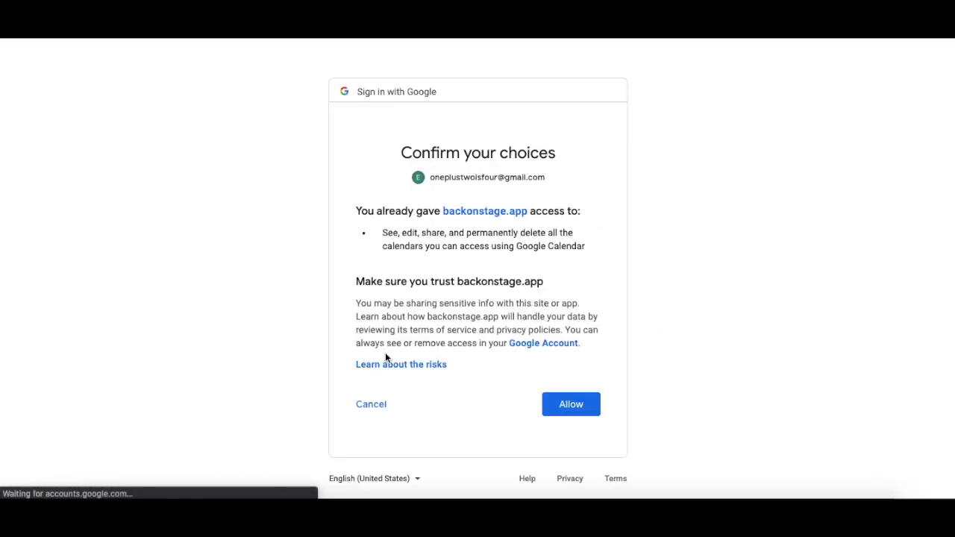
- Allow backonstage.app to access your Google calendars
{"action": "left_click", "coordinate": [571, 404]}
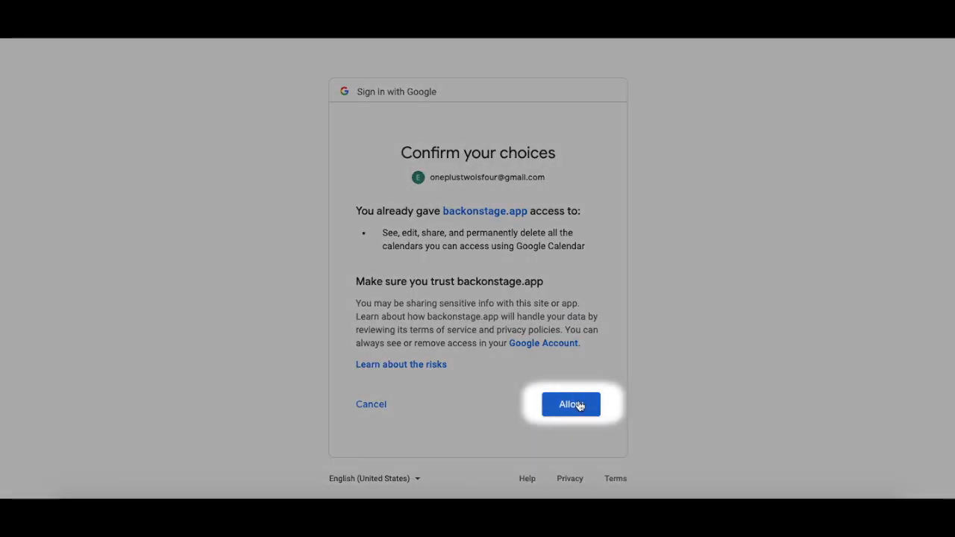
{"action": "left_click", "coordinate": [571, 404]}
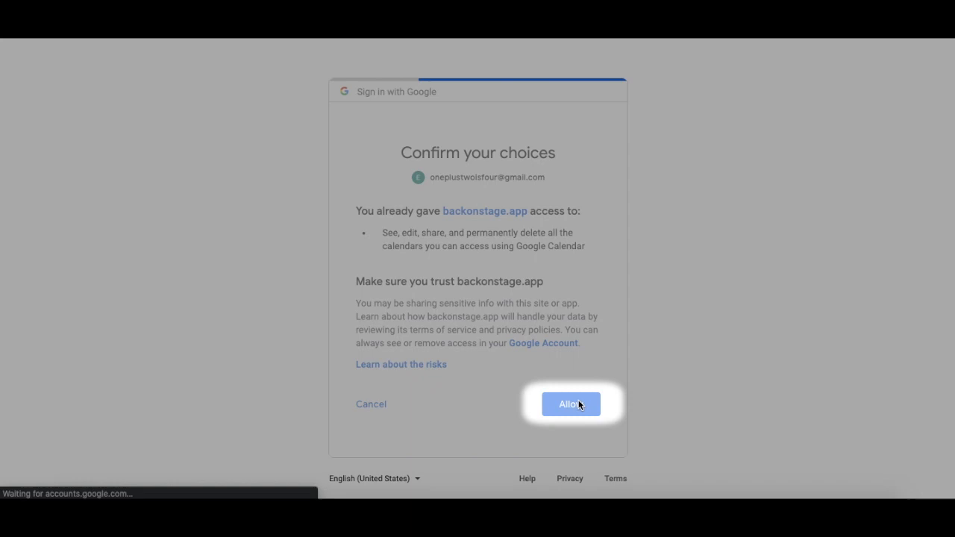
{"action": "left_click", "coordinate": [571, 404]}
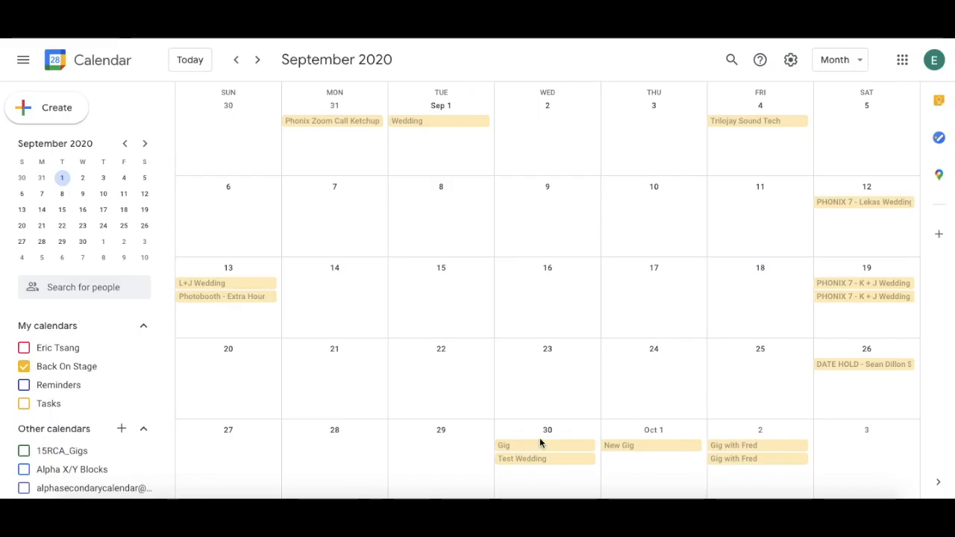
- View the Sep 30 Gig details, then open the Back On Stage calendar's Settings and sharing
{"action": "left_click", "coordinate": [504, 445]}
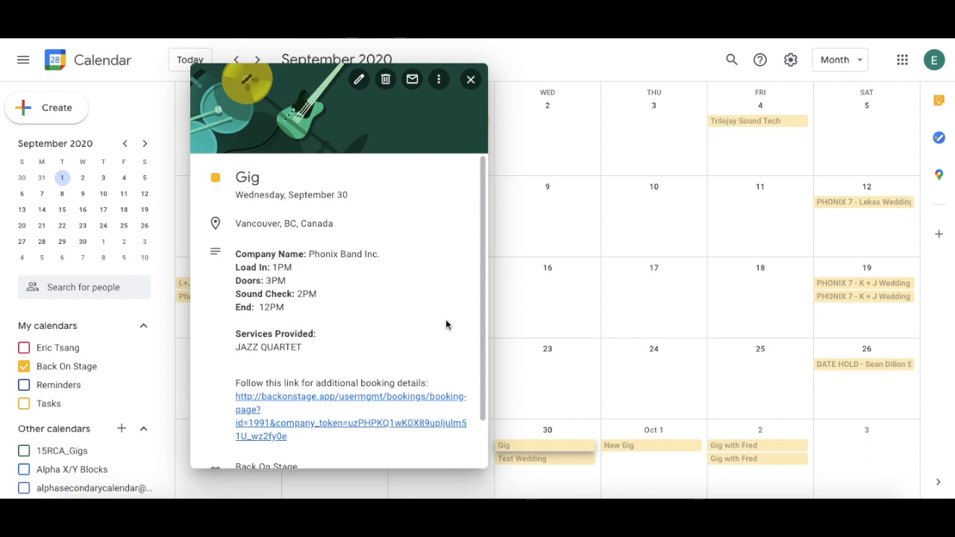
{"action": "left_click", "coordinate": [470, 79]}
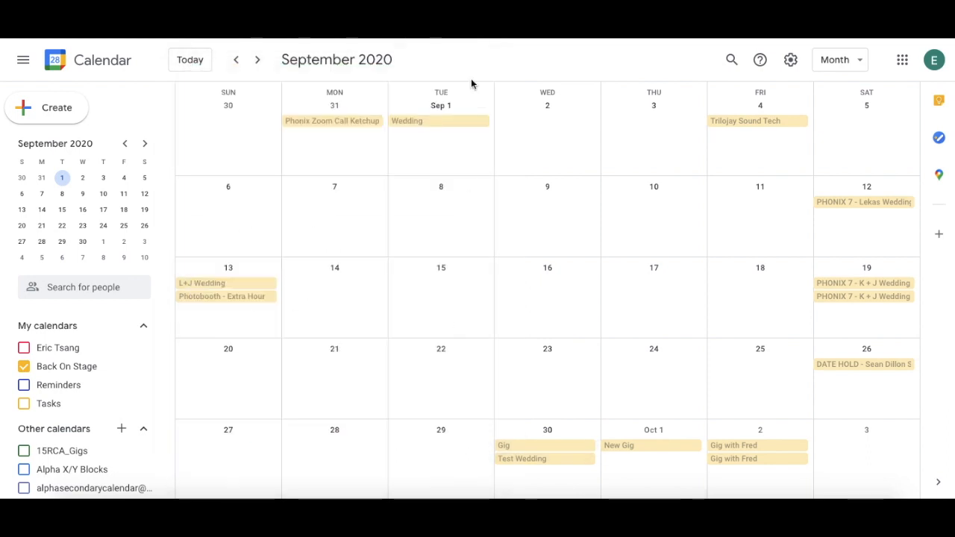
{"action": "mouse_move", "coordinate": [146, 383]}
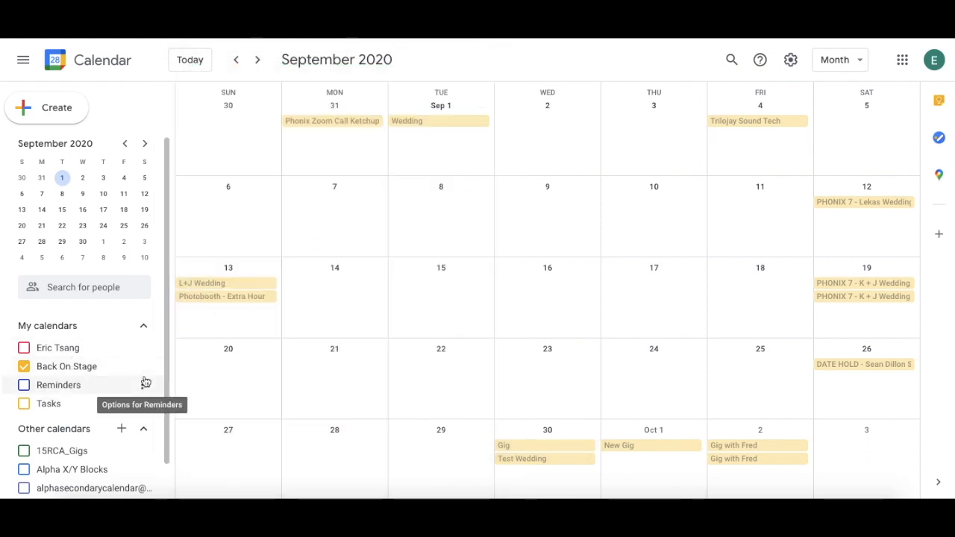
{"action": "left_click", "coordinate": [146, 366]}
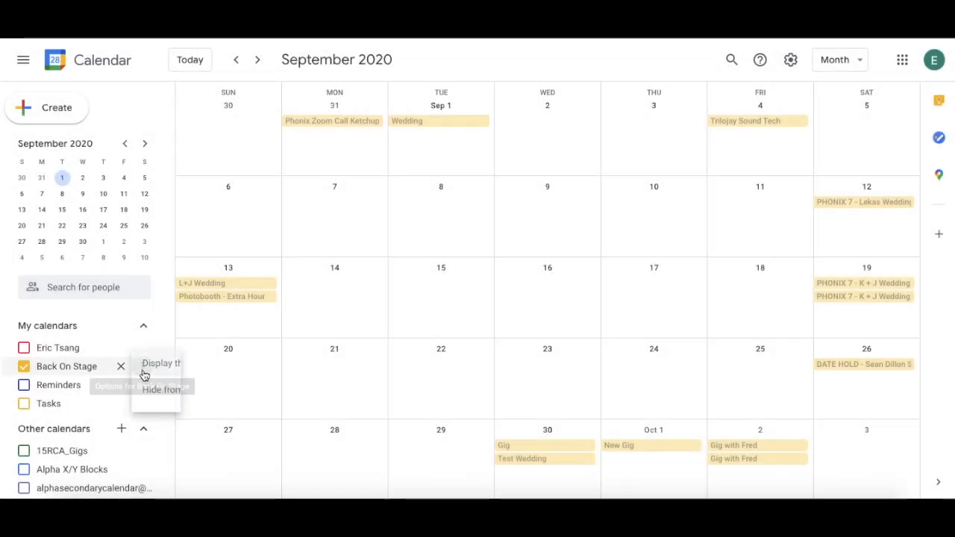
{"action": "left_click", "coordinate": [119, 366]}
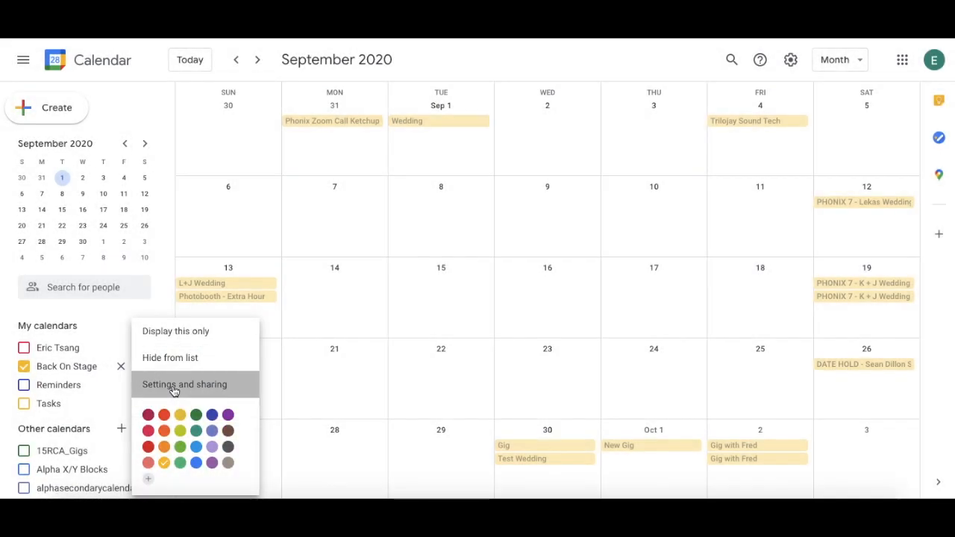
{"action": "left_click", "coordinate": [185, 384]}
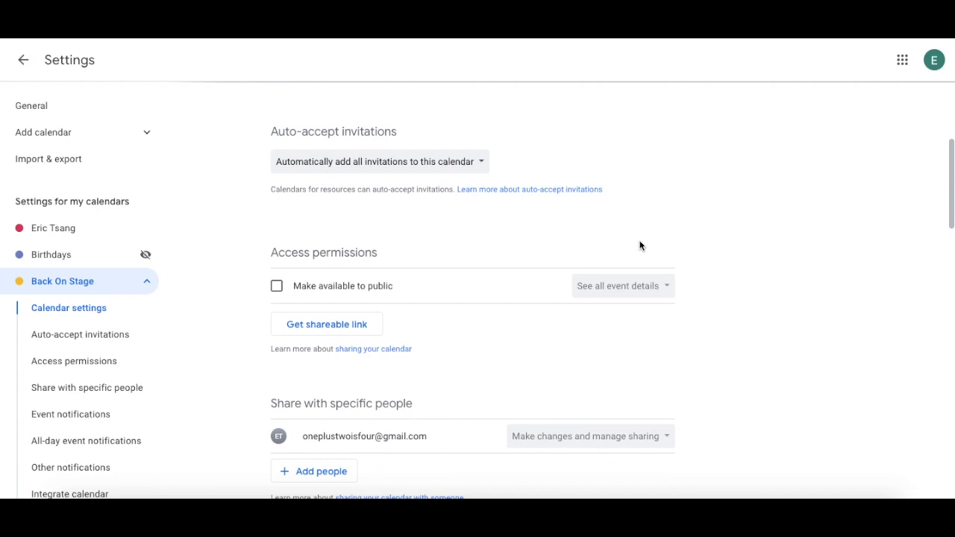
- Scroll to Integrate calendar and highlight the 'Secret address in iCal format' URL
{"action": "scroll", "scroll_direction": "down", "scroll_amount": 3}
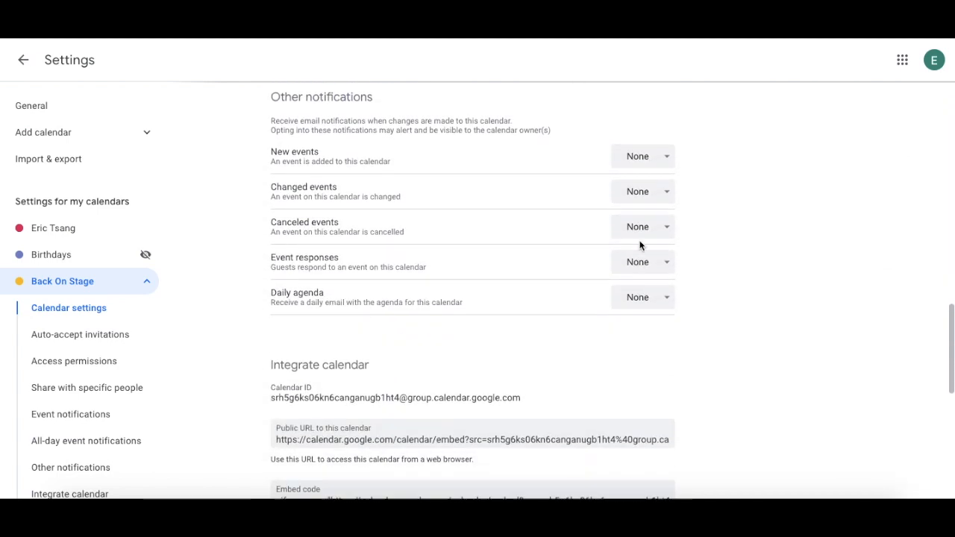
{"action": "scroll", "scroll_direction": "down", "scroll_amount": 3}
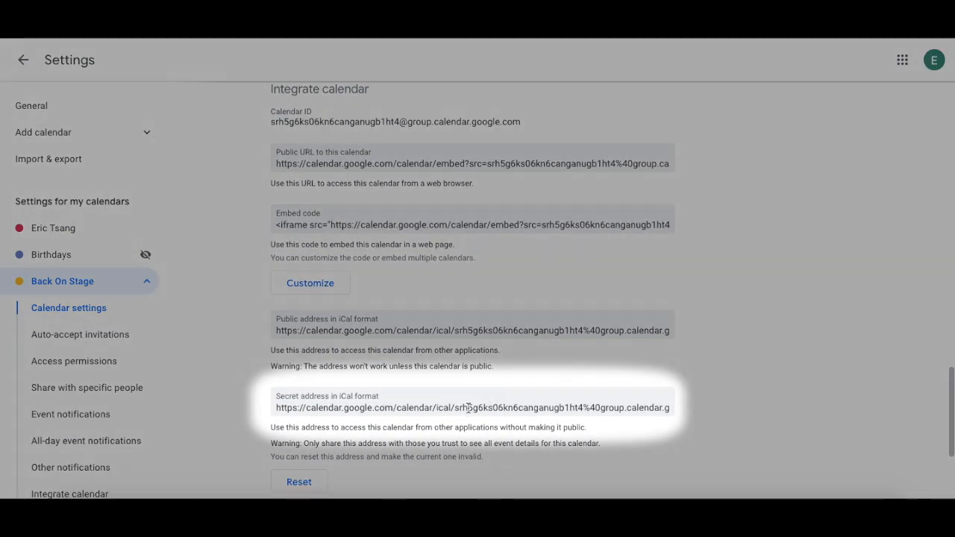
{"action": "left_click", "coordinate": [472, 407]}
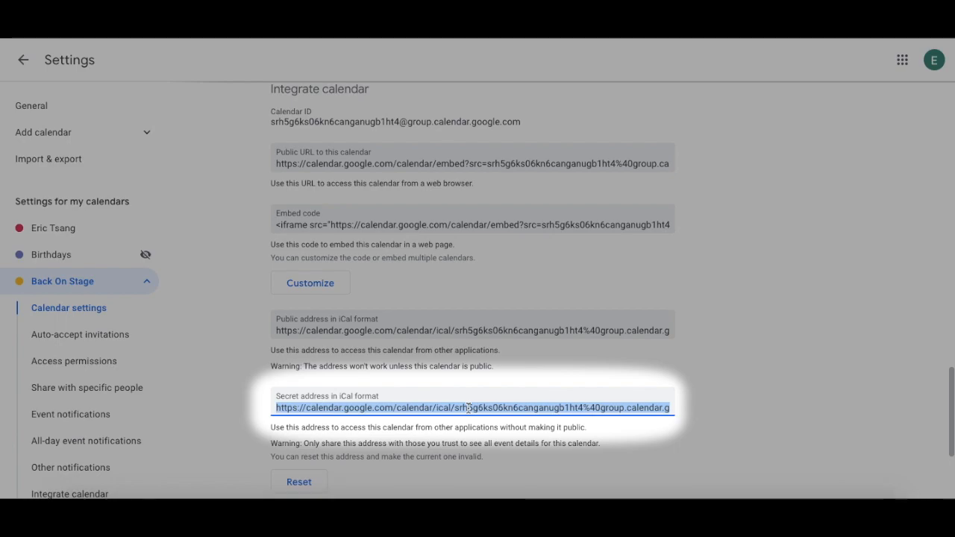